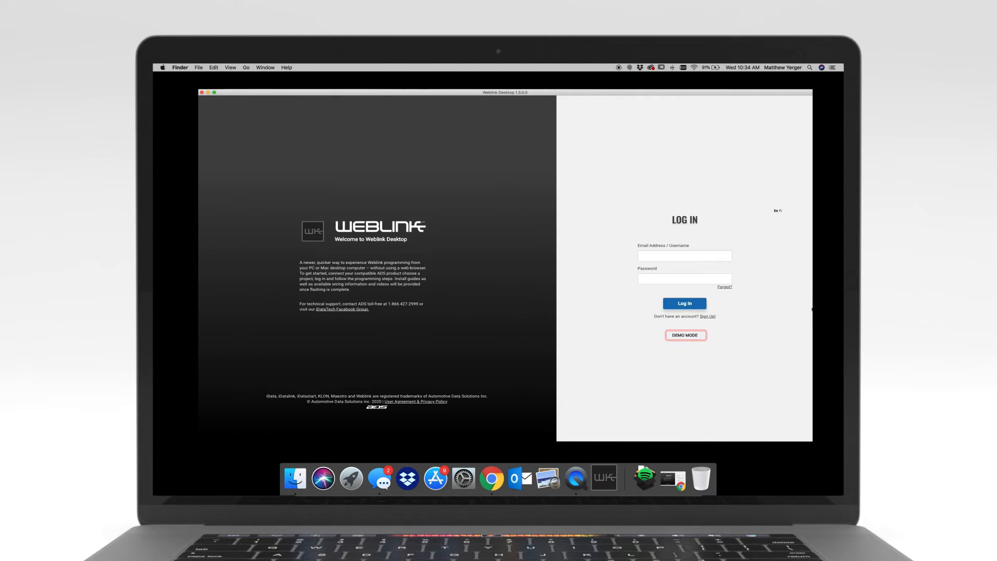
# - Exit demo mode and register a new account for Dave, passing the robot check
pyautogui.click(685, 335)
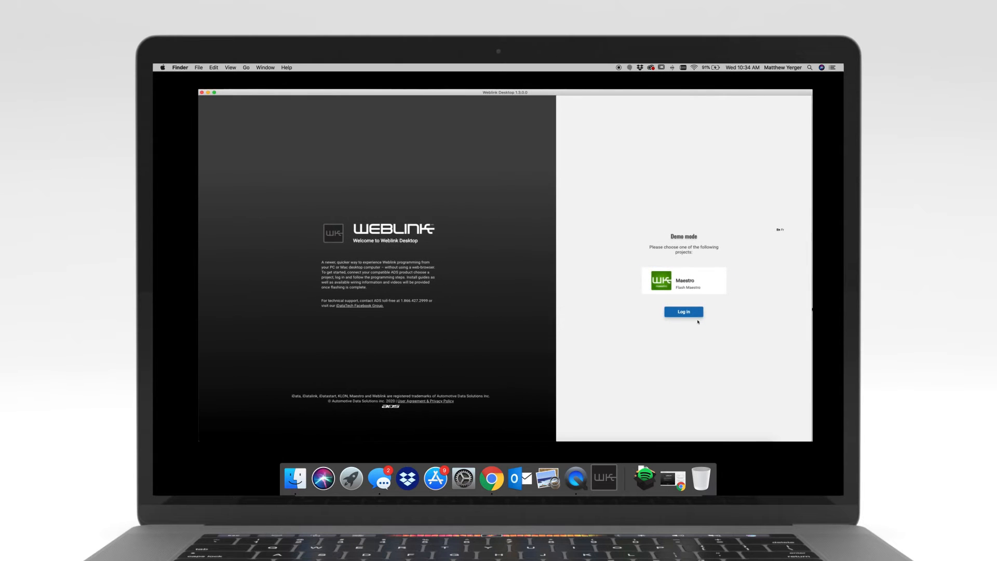
pyautogui.click(684, 311)
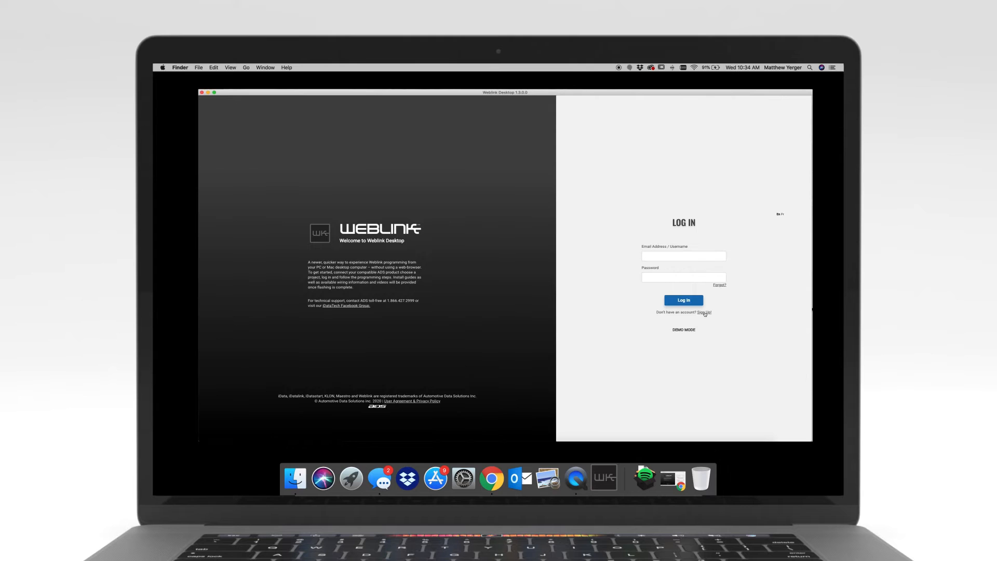
pyautogui.click(703, 312)
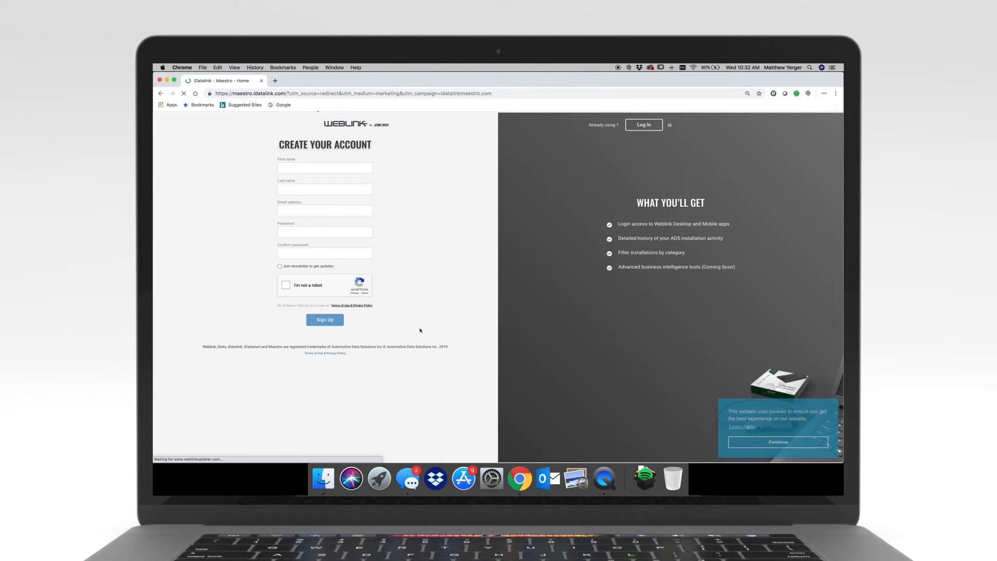
pyautogui.write('Dave')
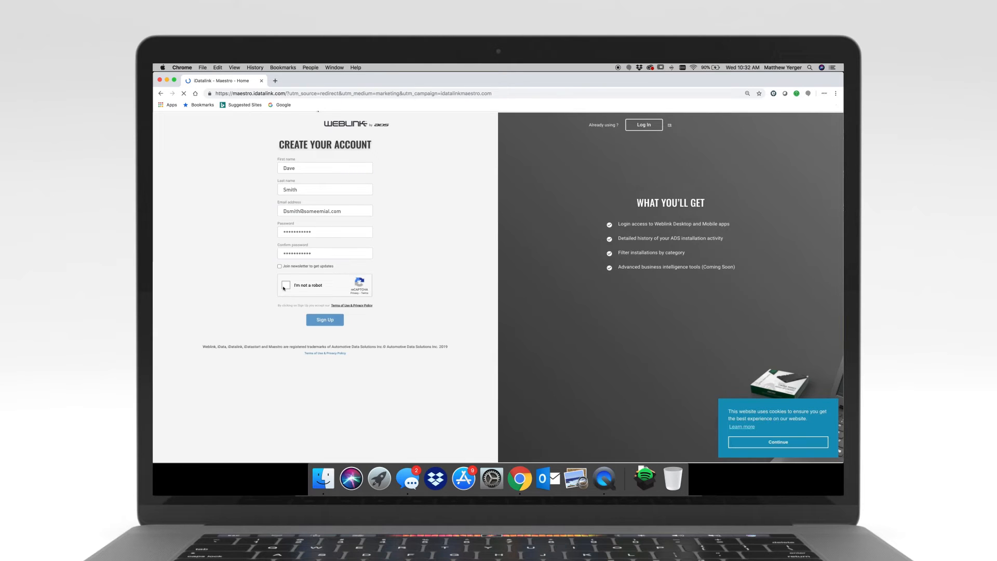
pyautogui.click(286, 285)
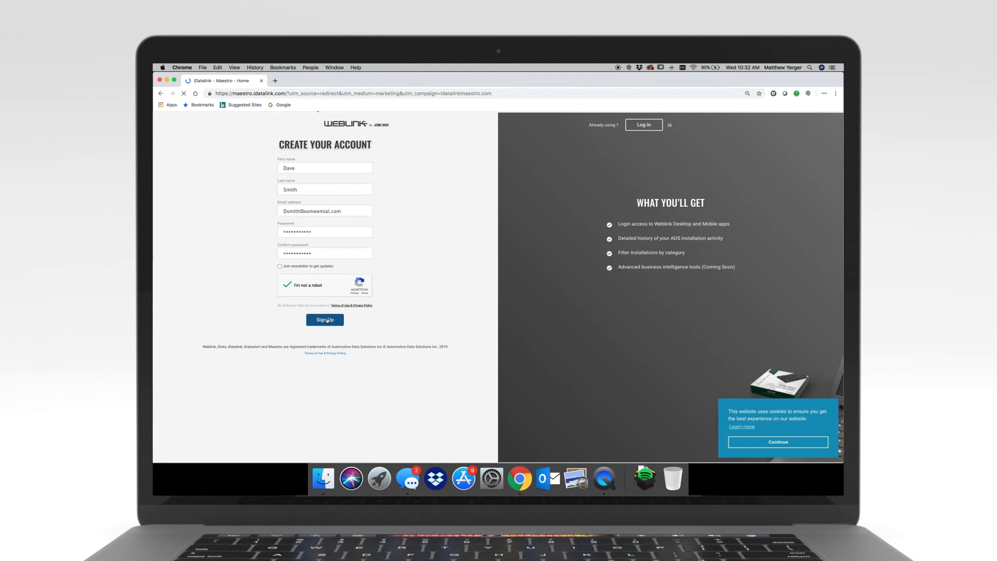
pyautogui.click(325, 319)
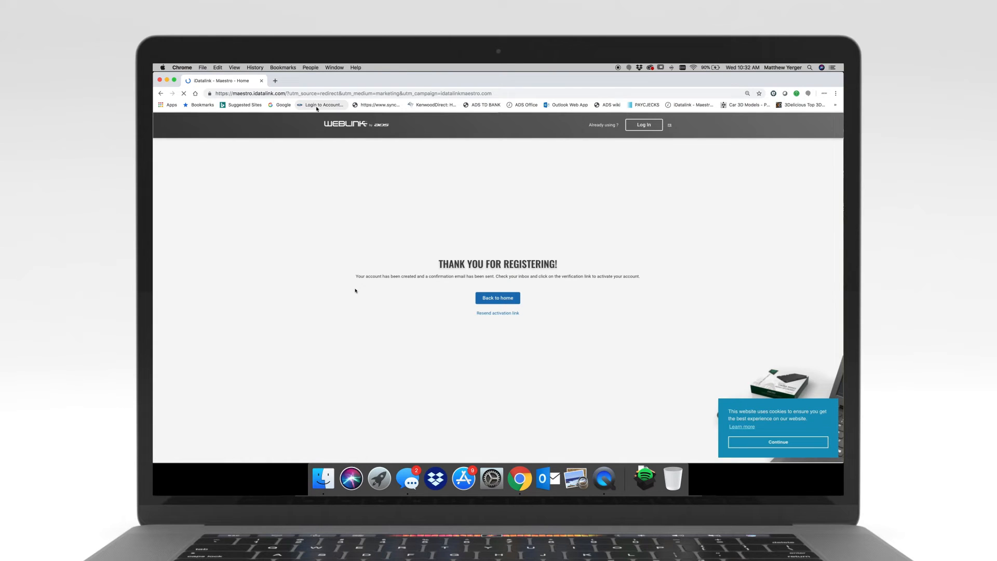
# - Move on from the thank-you page to the webmail inbox holding the activation email
pyautogui.click(778, 442)
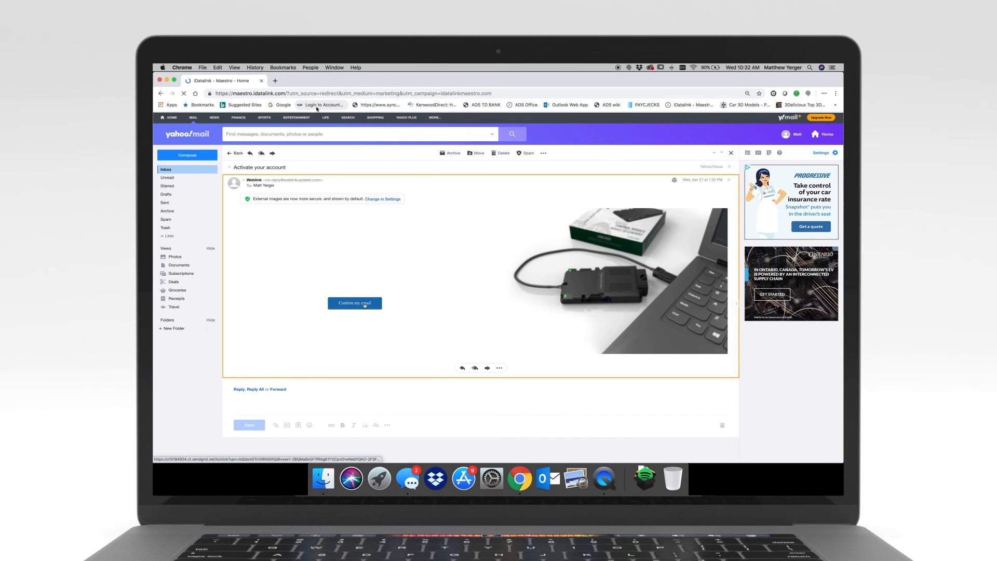
# - Confirm the email address via Confirm my email in the 'Activate your account' message
pyautogui.click(355, 303)
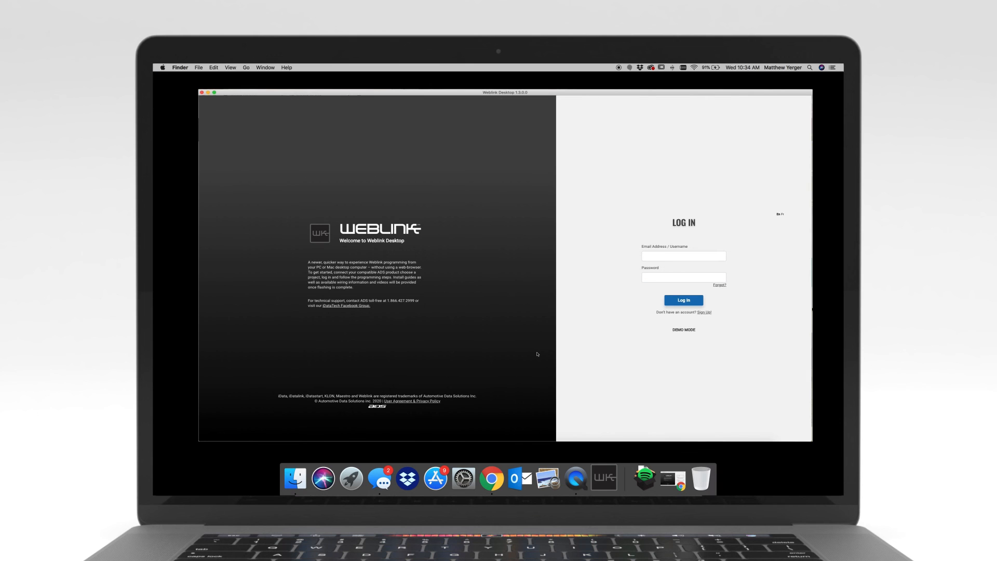
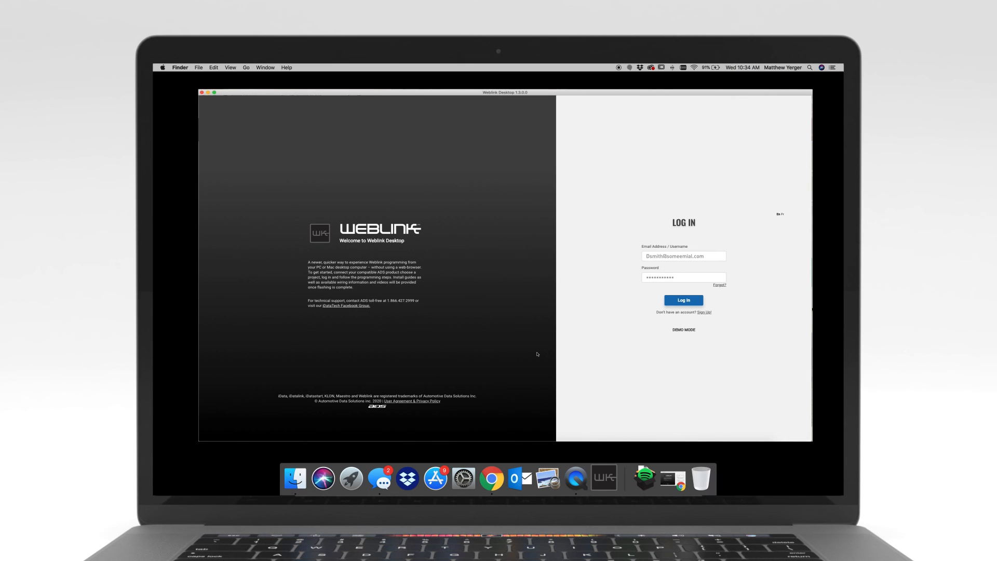
pyautogui.click(683, 300)
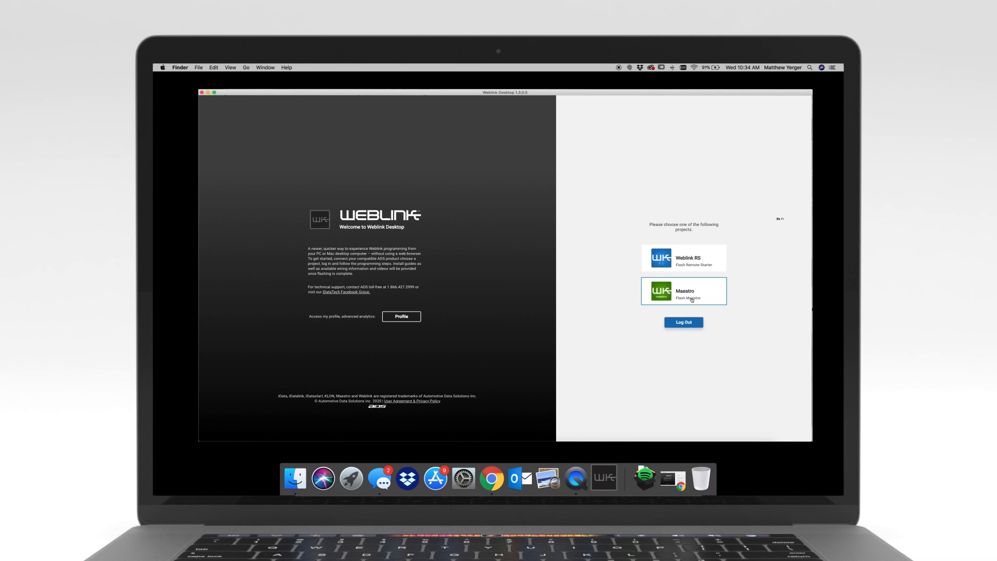